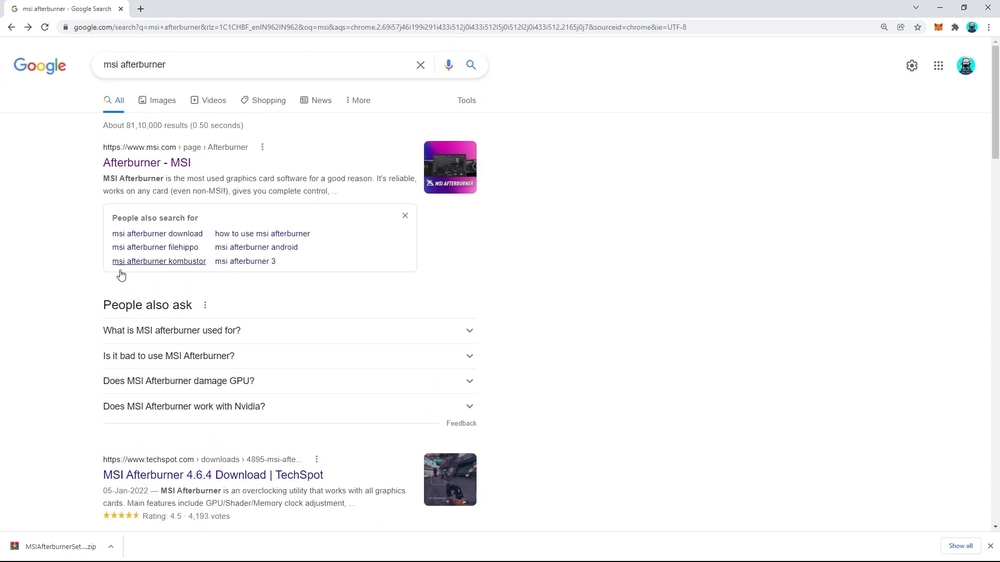
# Step: Reach the official MSI Afterburner page and open the downloaded MSIAfterburnerSetup zip
pyautogui.click(145, 162)
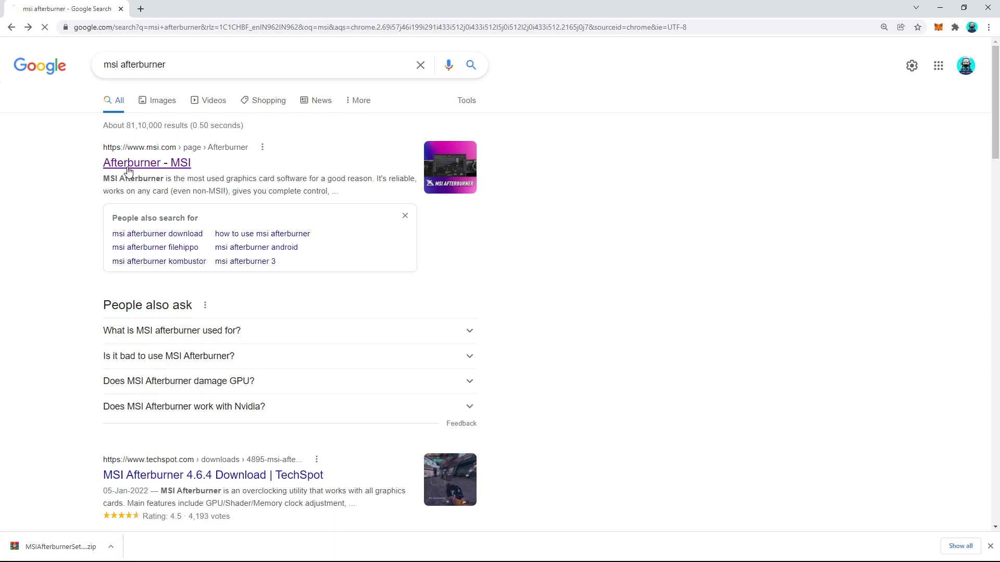
pyautogui.click(146, 163)
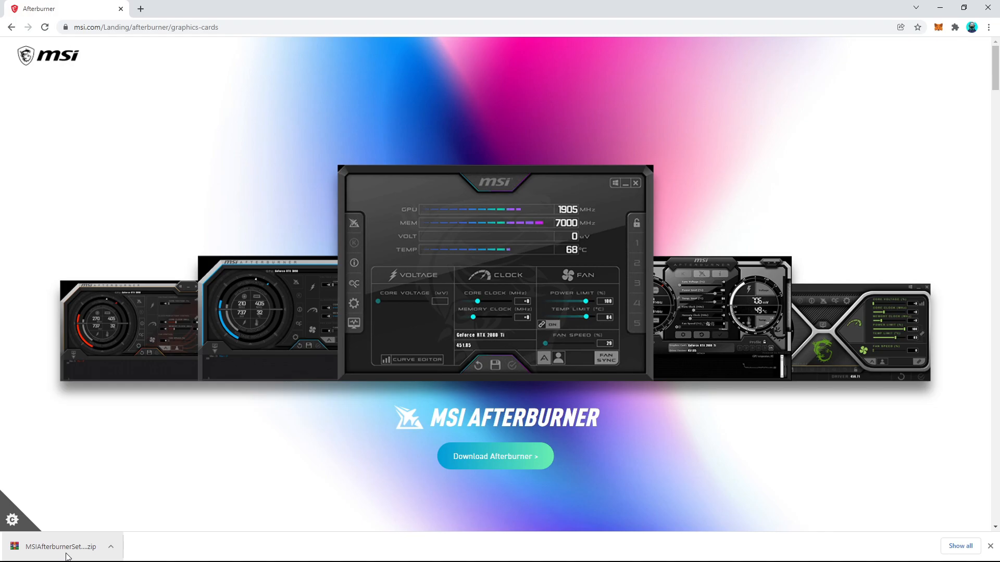
pyautogui.click(60, 547)
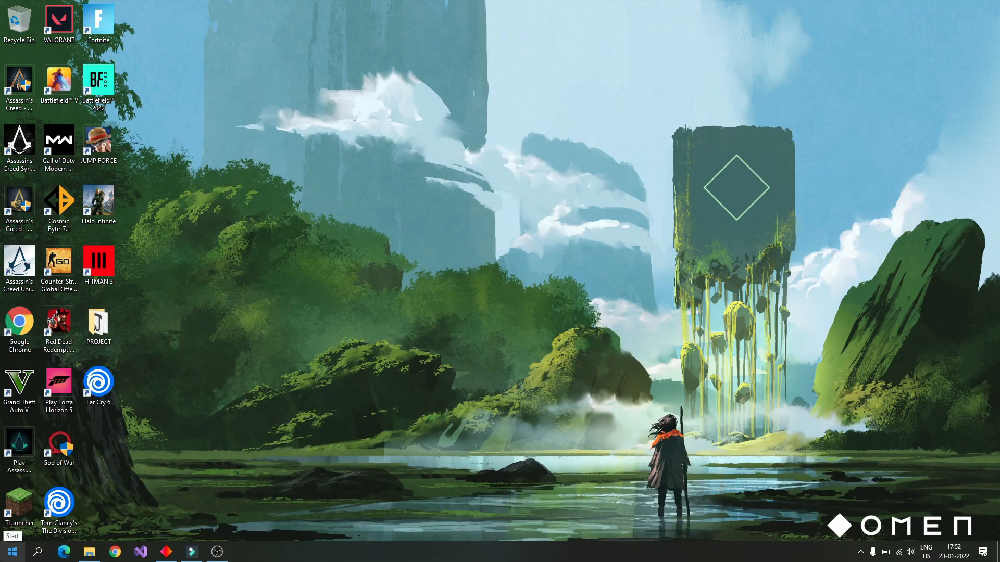
# Step: Launch Counter-Strike: Global Offensive from Start with the Afterburner window over it
pyautogui.click(12, 552)
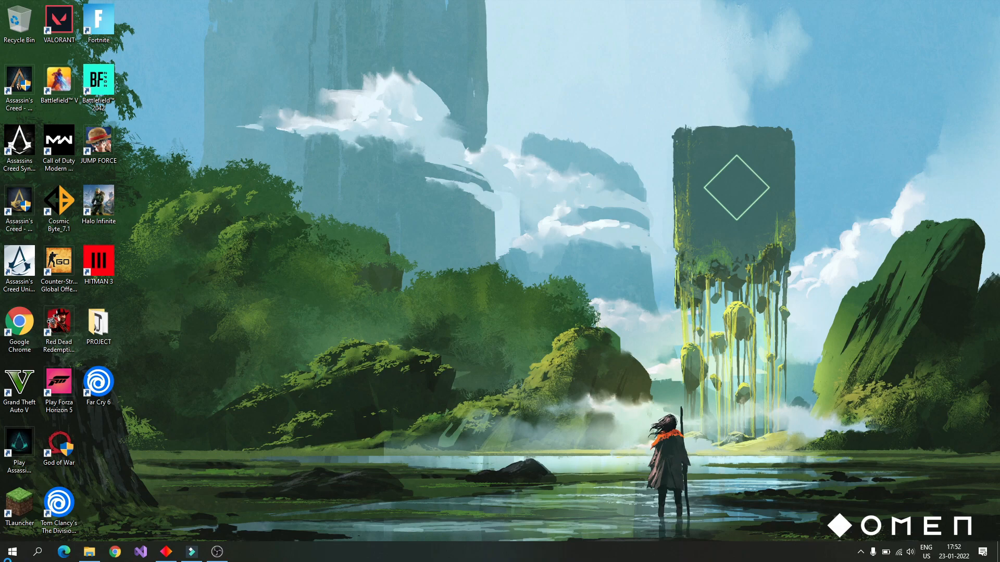
pyautogui.click(243, 552)
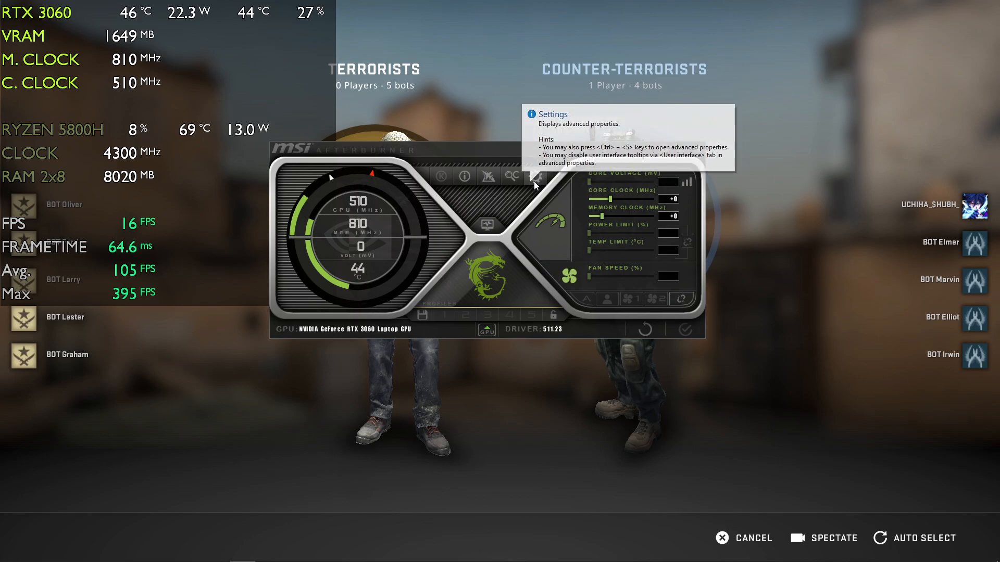
# Step: Bring up Afterburner's properties on the Monitoring graph list, checking General on the way
pyautogui.click(535, 177)
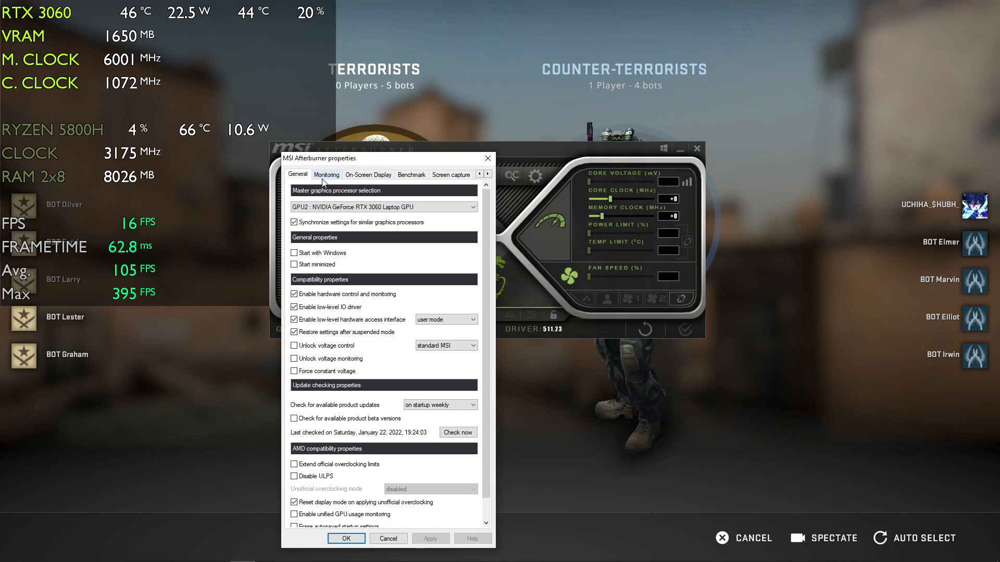
pyautogui.click(326, 174)
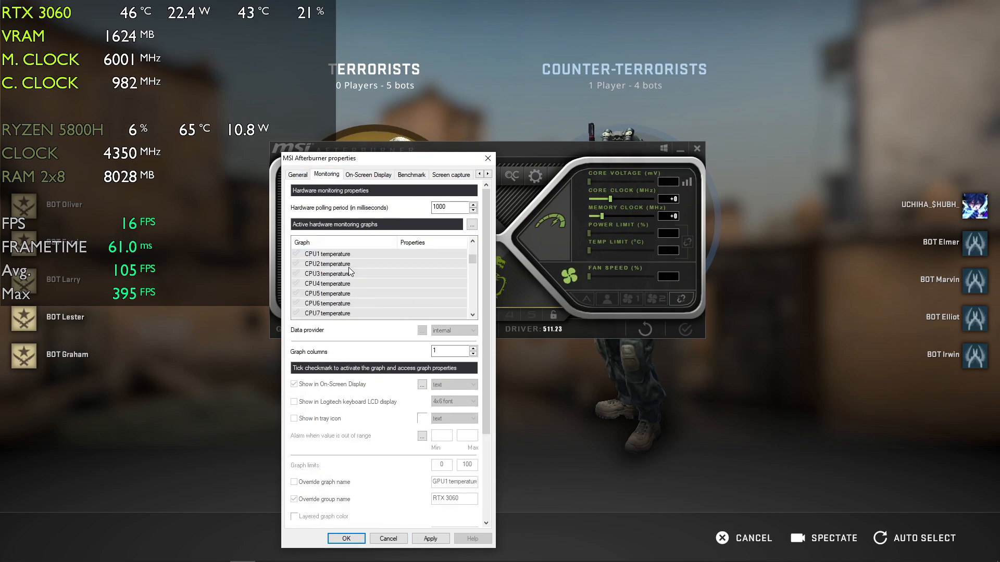
pyautogui.scroll(-3)
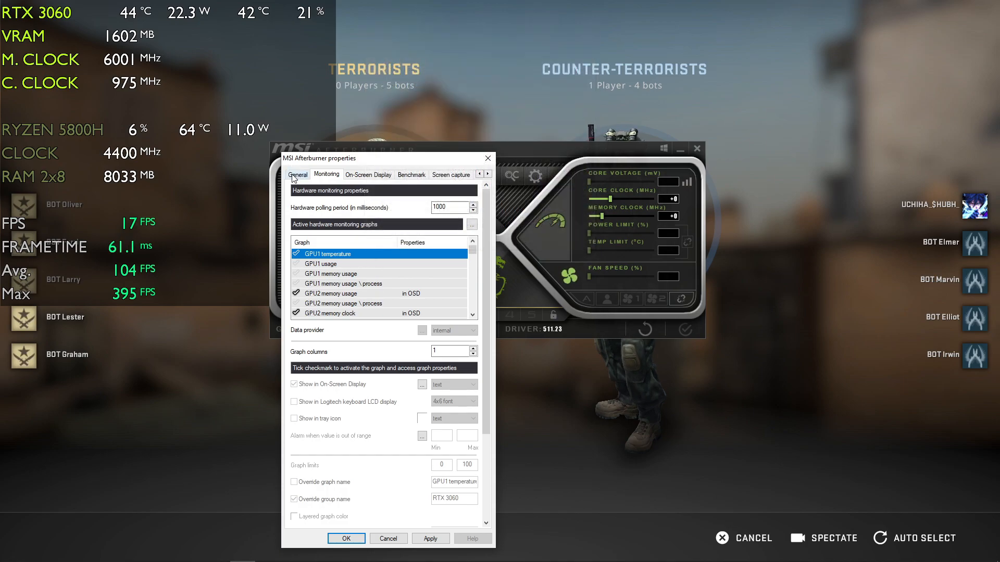
pyautogui.click(298, 174)
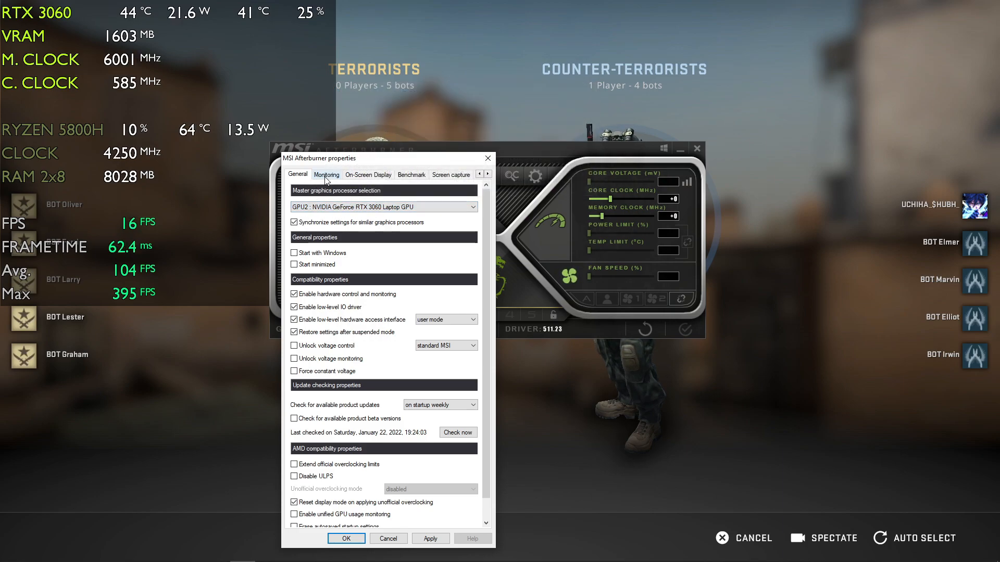
pyautogui.click(326, 174)
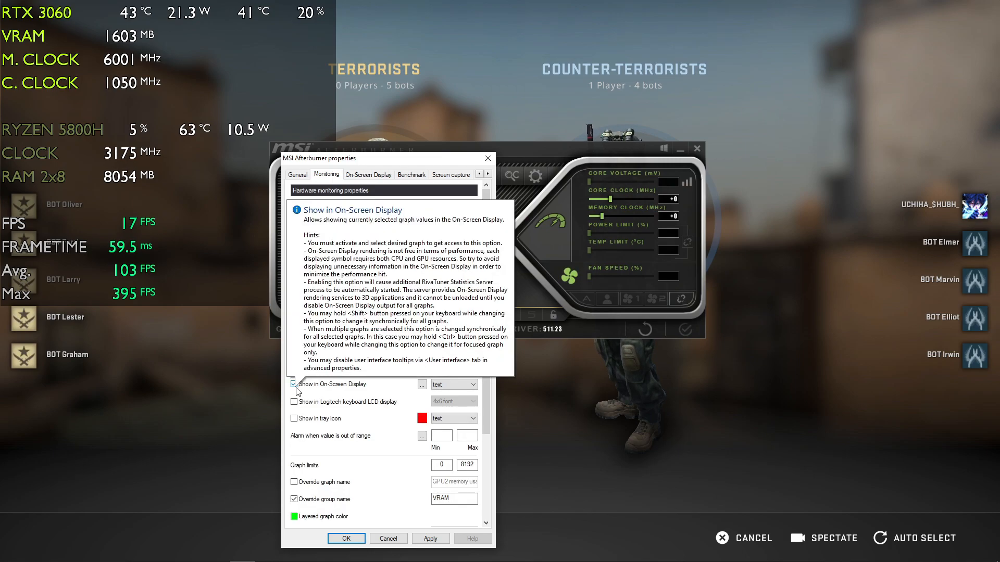
# Step: Show GPU2 memory usage, memory clock, core clock and temperature labelled VRAM, M. CLOCK, C. CLOCK, RTX 3060
pyautogui.click(293, 385)
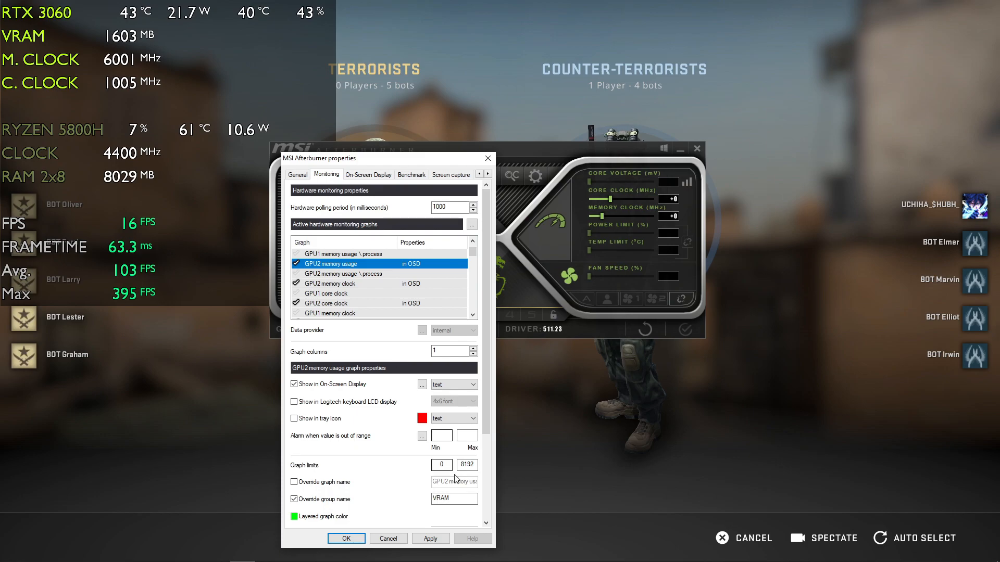
pyautogui.click(454, 499)
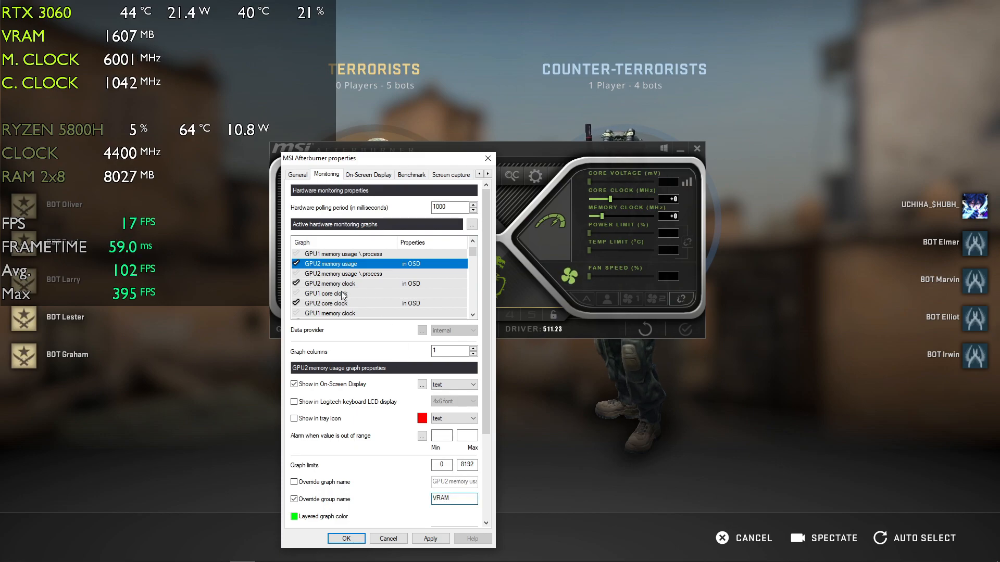
pyautogui.click(331, 284)
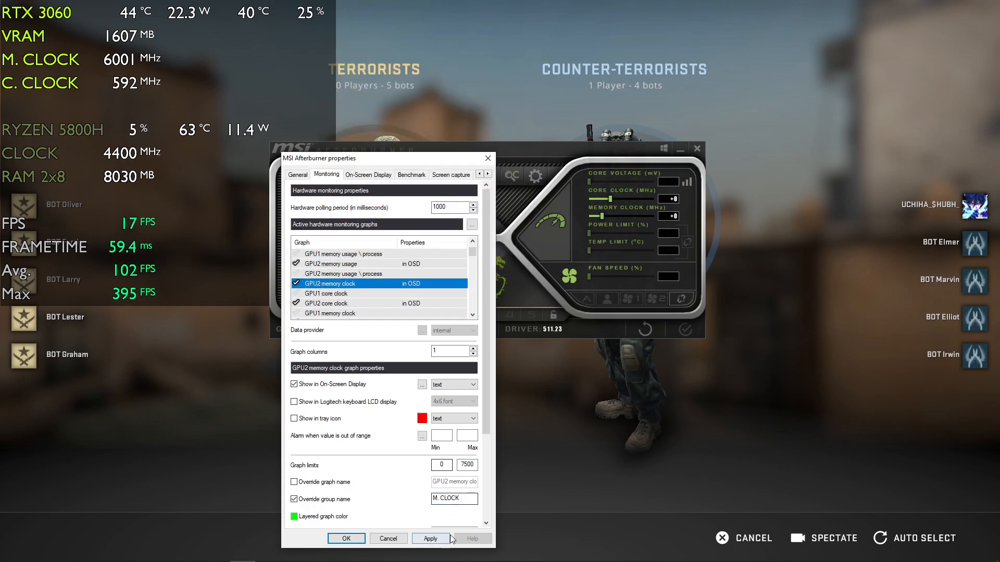
pyautogui.click(331, 303)
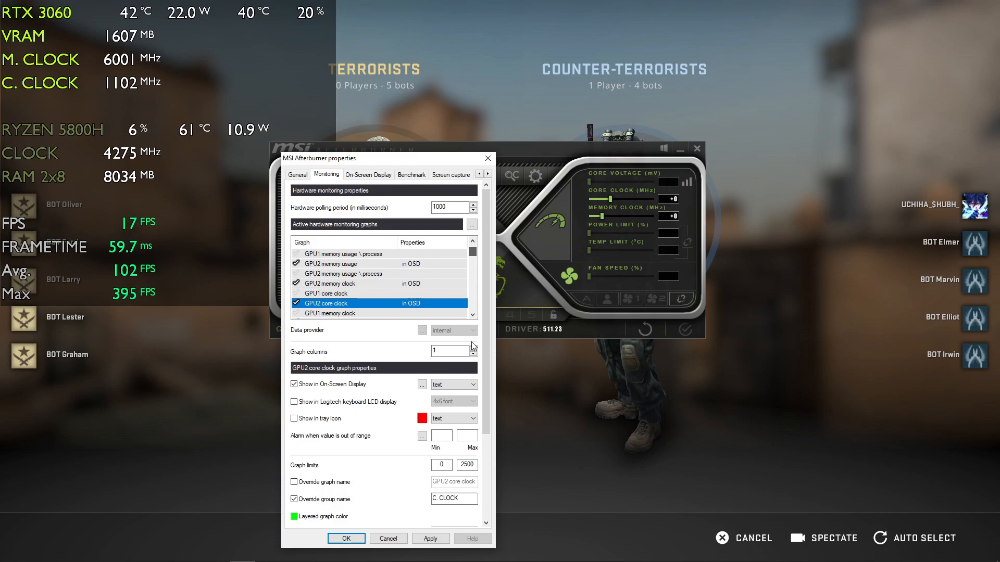
pyautogui.scroll(-3)
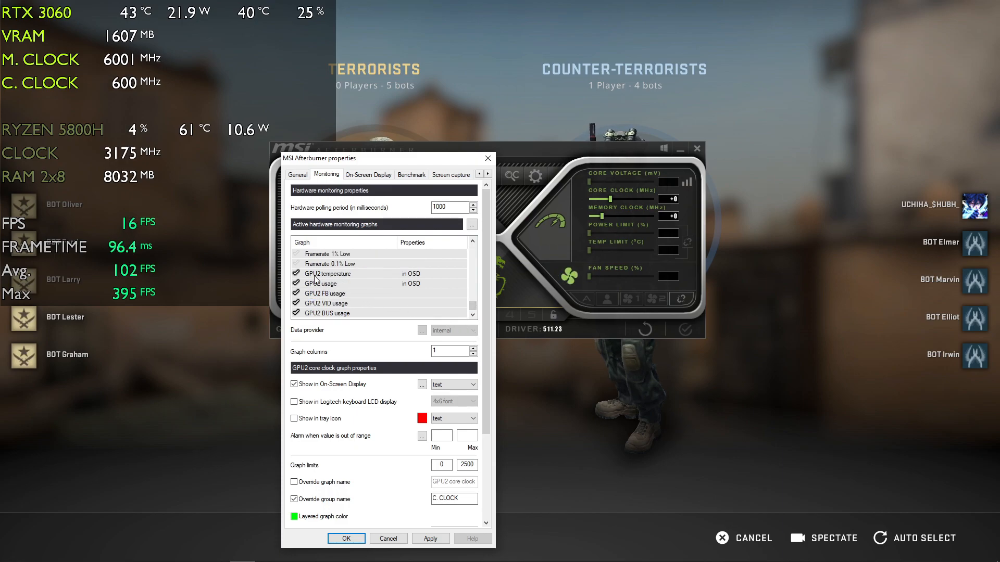
pyautogui.click(326, 274)
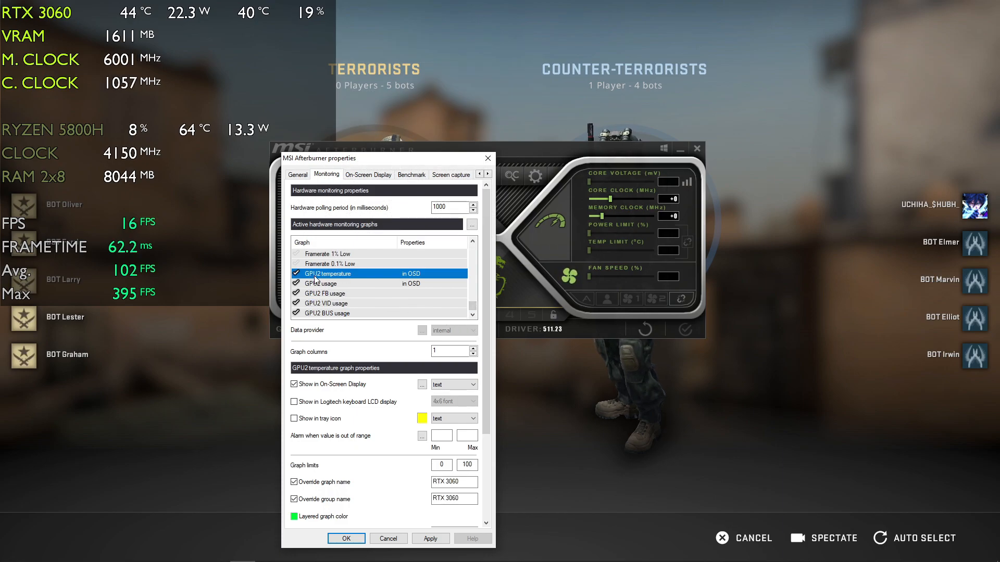
pyautogui.click(321, 283)
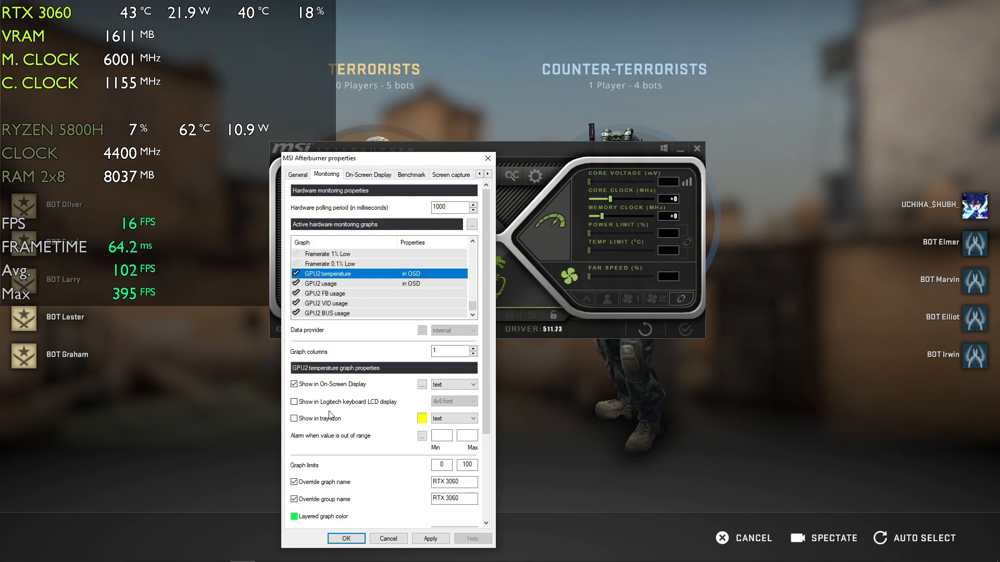
pyautogui.moveTo(294, 385)
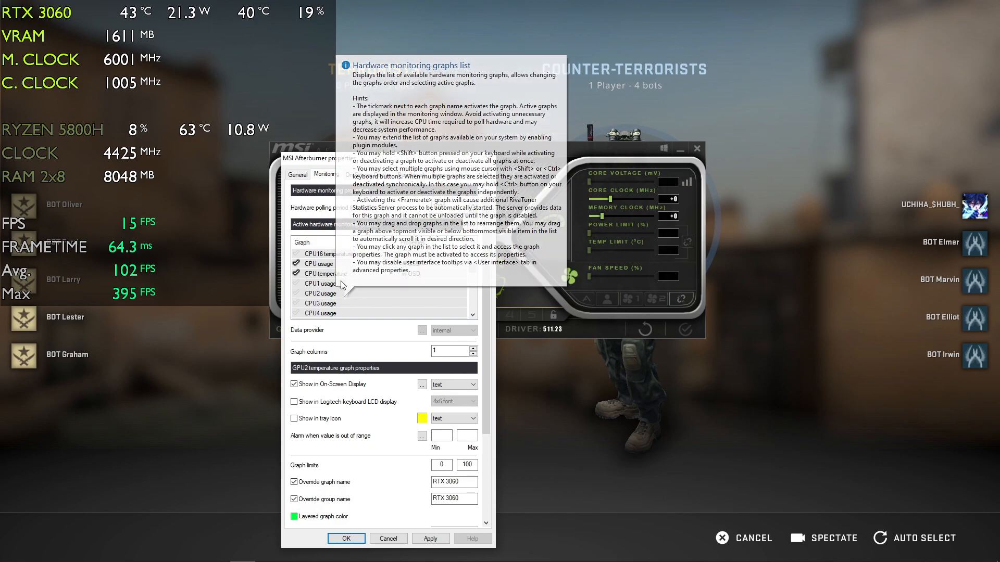
# Step: Label the CPU usage and CPU temperature graphs RYZEN 5800H
pyautogui.click(318, 263)
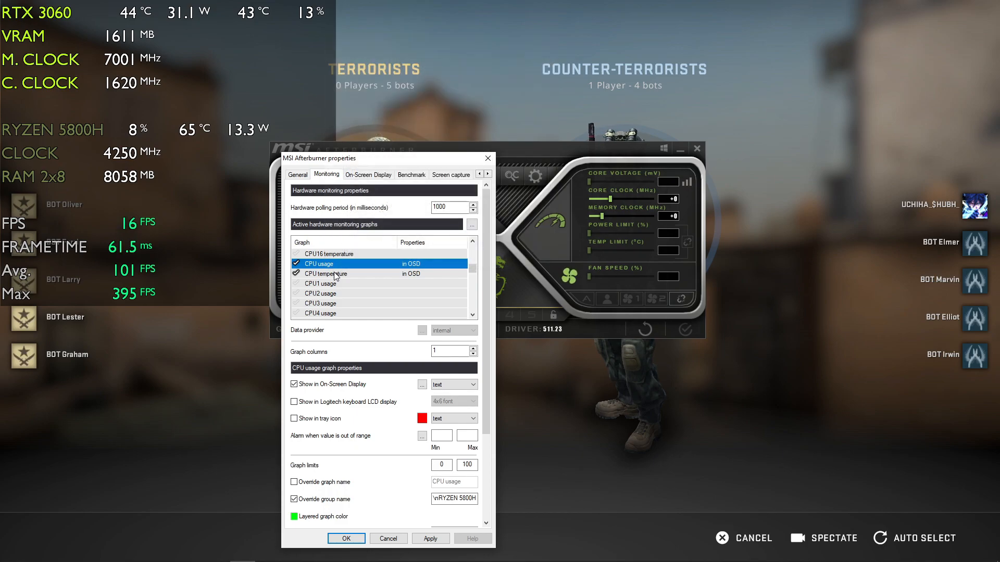
pyautogui.click(325, 274)
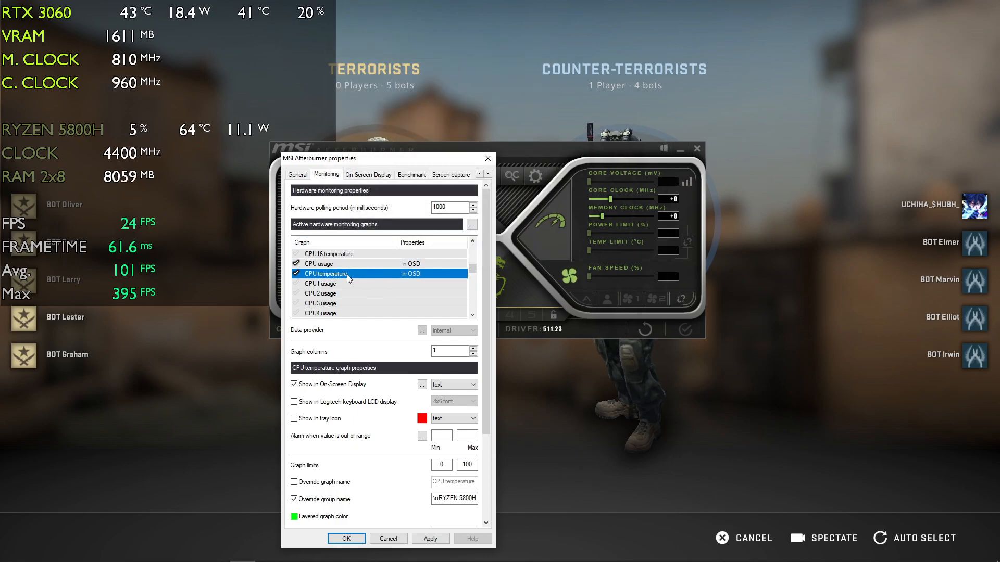
pyautogui.click(319, 263)
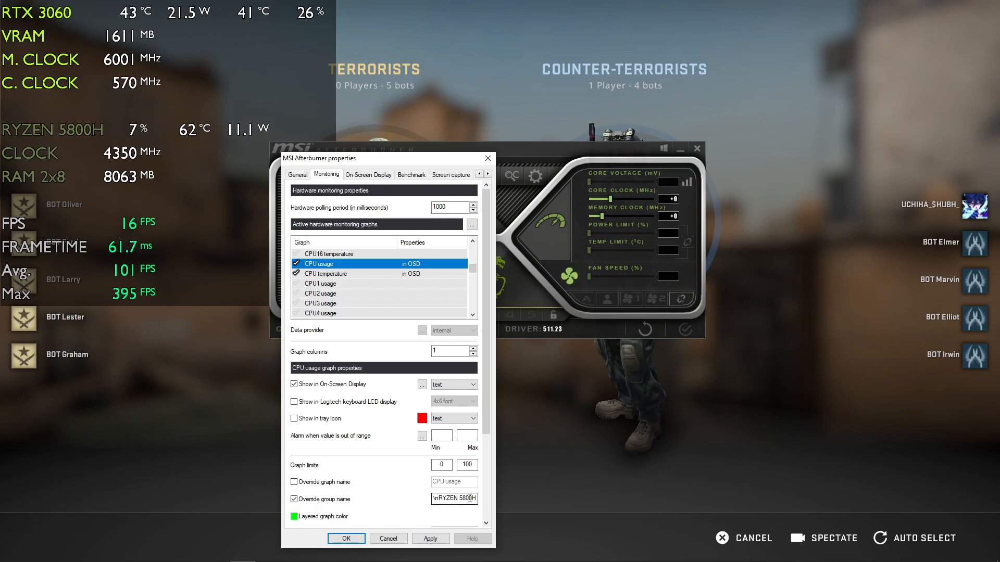
pyautogui.moveTo(454, 499)
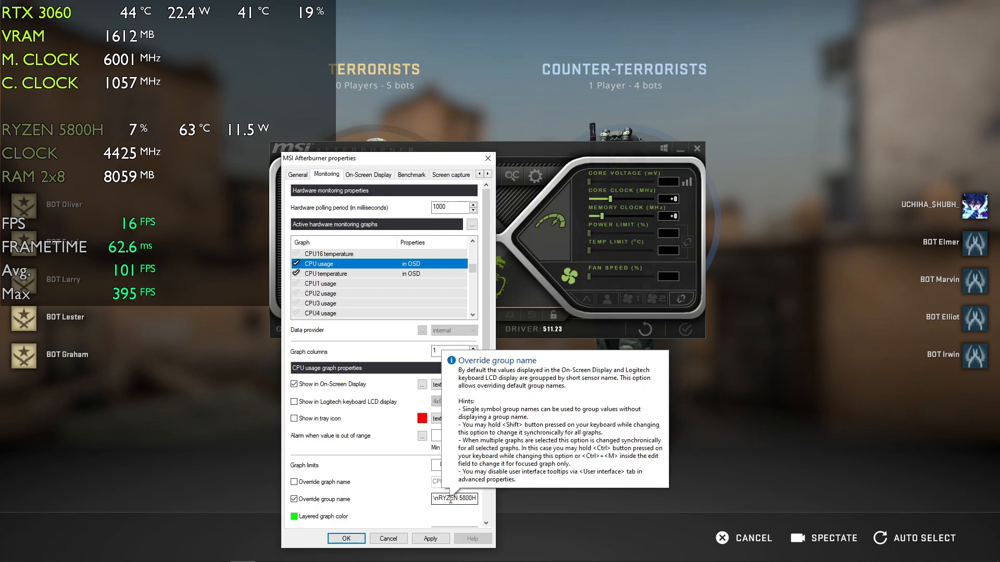
pyautogui.moveTo(450, 514)
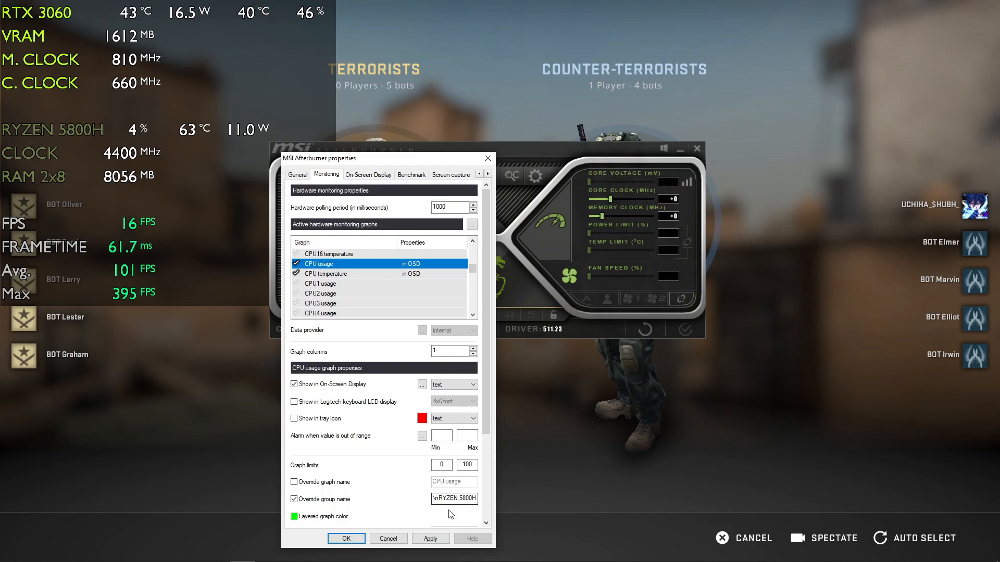
pyautogui.moveTo(454, 499)
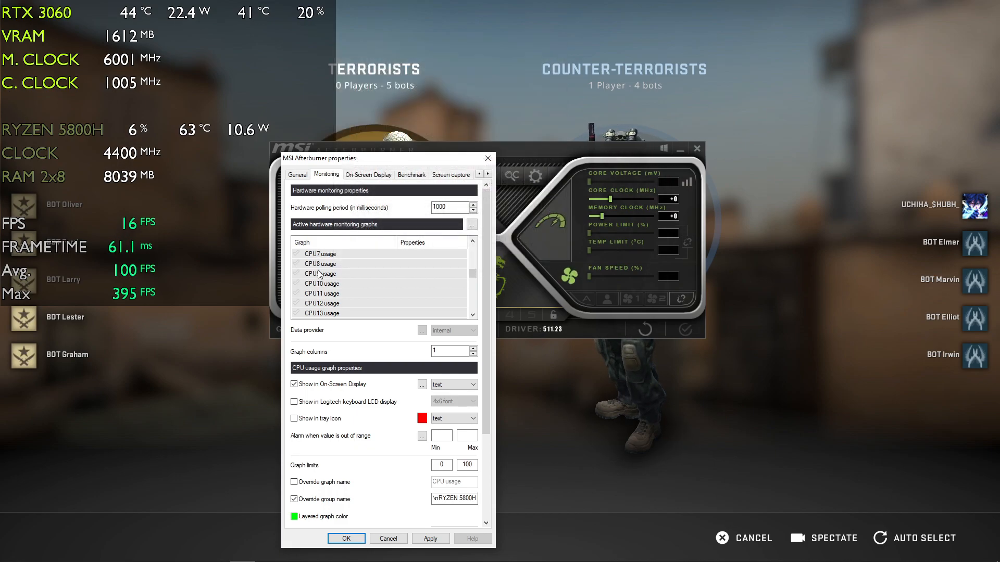
# Step: Label the CPU clock graph CLOCK and the RAM usage graph RAM 2x8
pyautogui.scroll(-3)
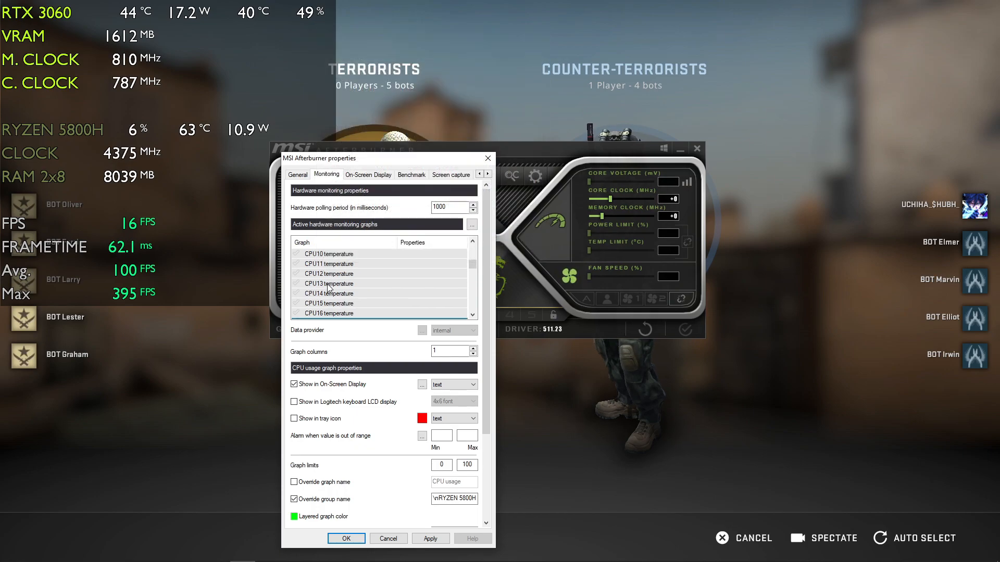
pyautogui.click(318, 264)
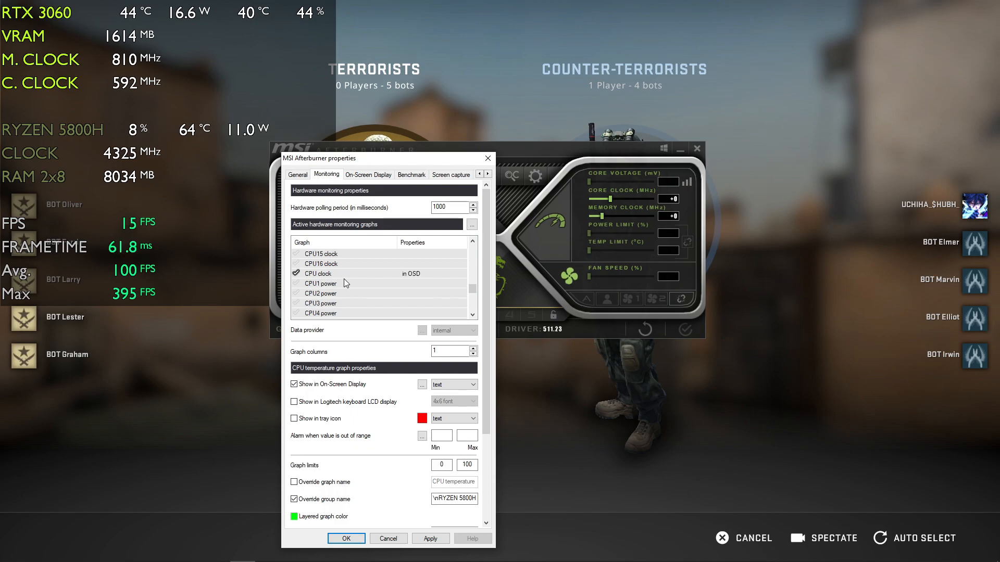
pyautogui.click(319, 274)
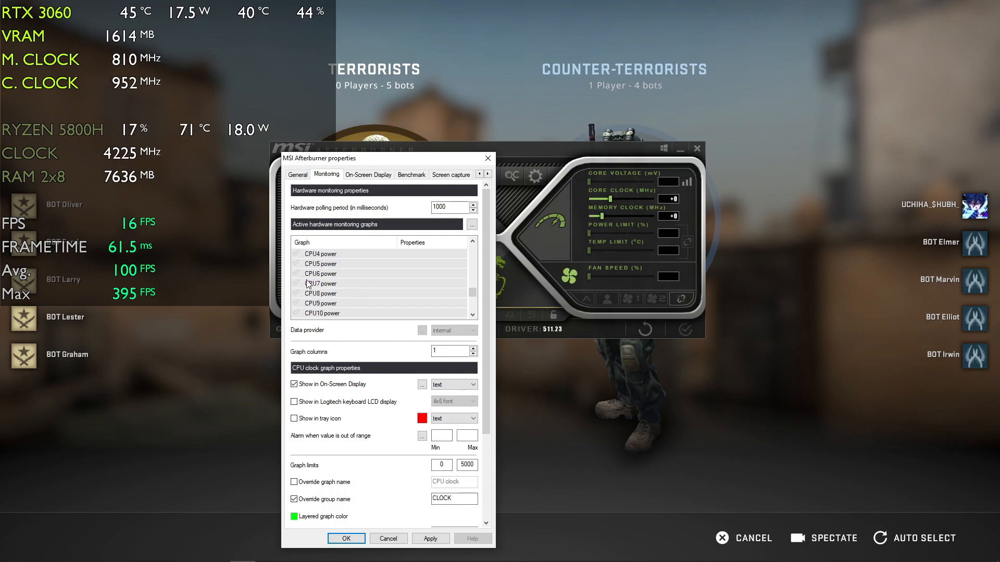
pyautogui.click(319, 273)
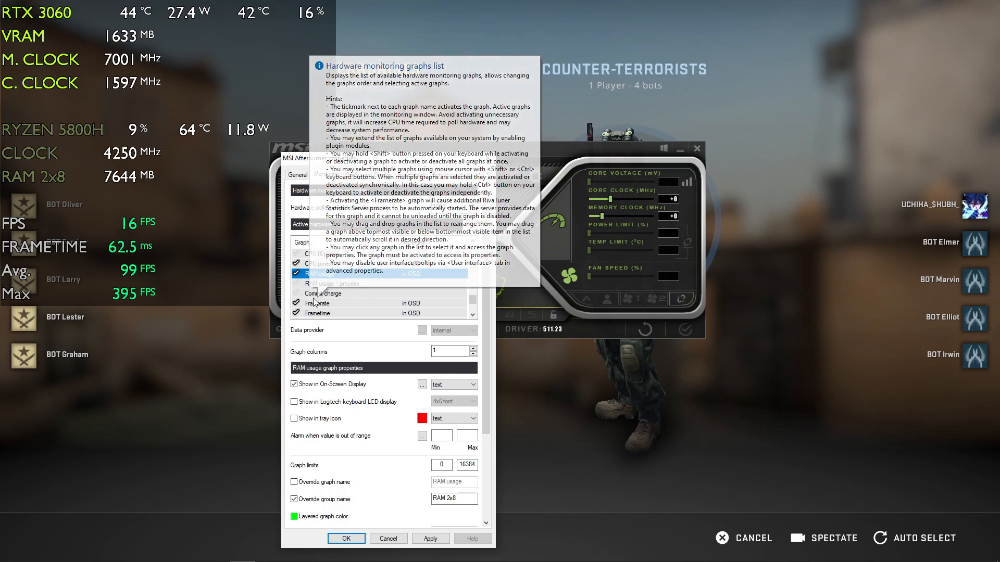
# Step: Name the Framerate, Frametime and Framerate Avg graphs FPS, FRAMETIME and Avg
pyautogui.click(316, 304)
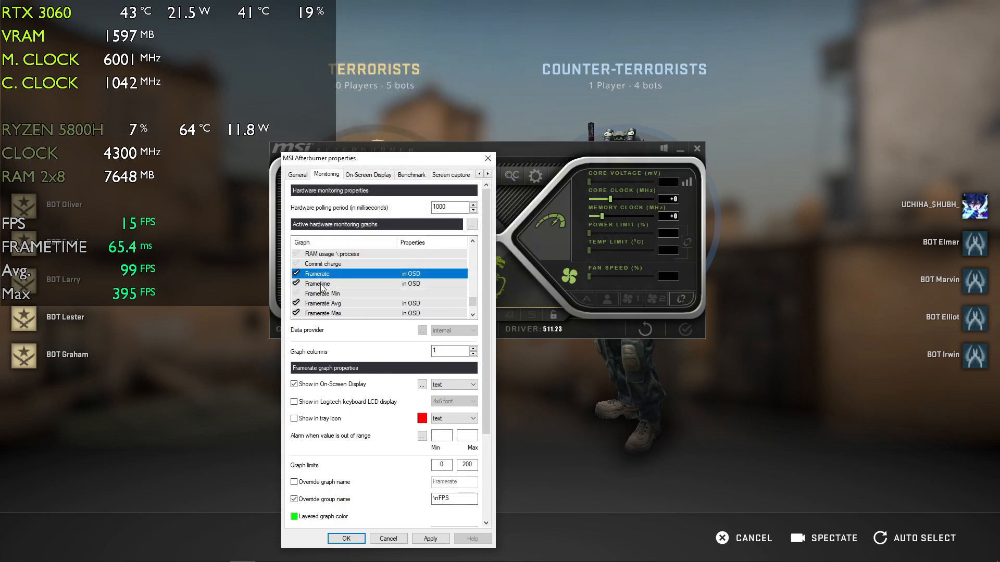
pyautogui.click(317, 284)
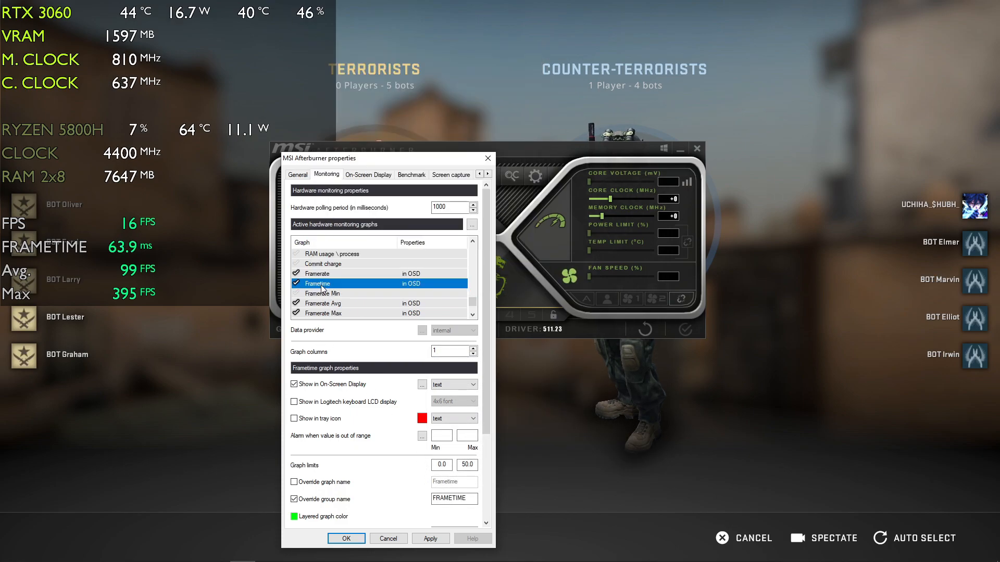
pyautogui.click(322, 303)
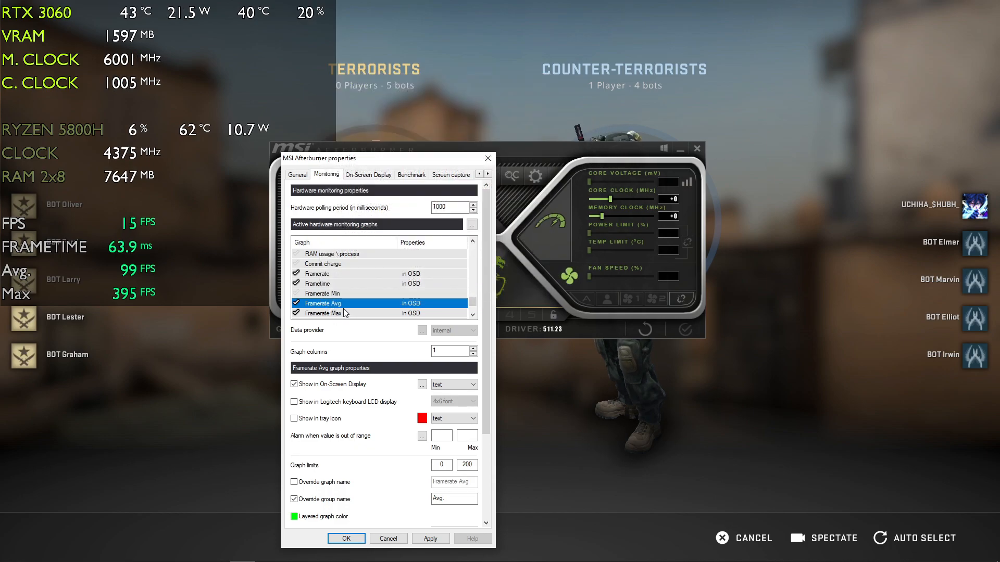
pyautogui.moveTo(342, 318)
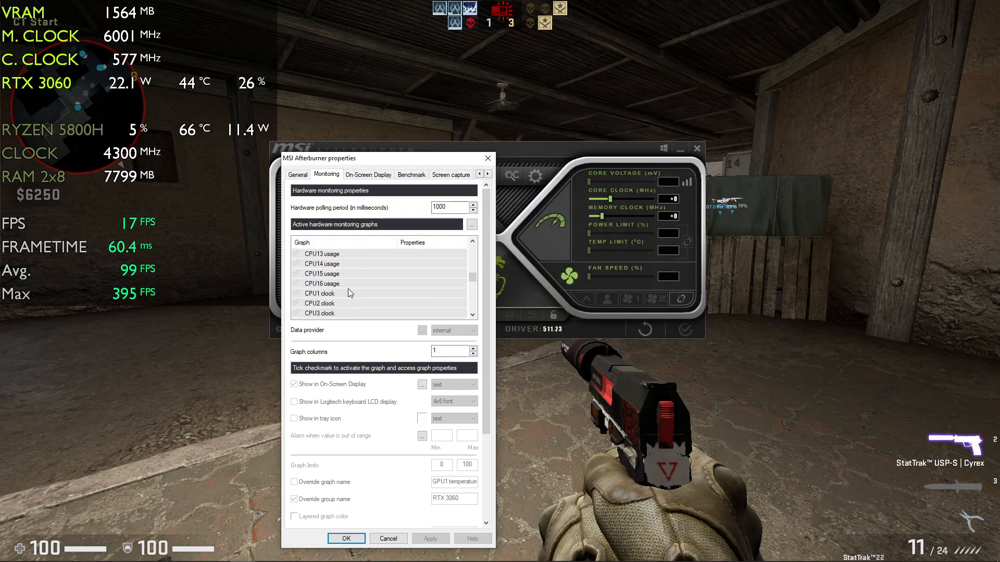
# Step: Set Insert as the Toggle On-Screen Display hotkey and confirm with OK
pyautogui.click(368, 174)
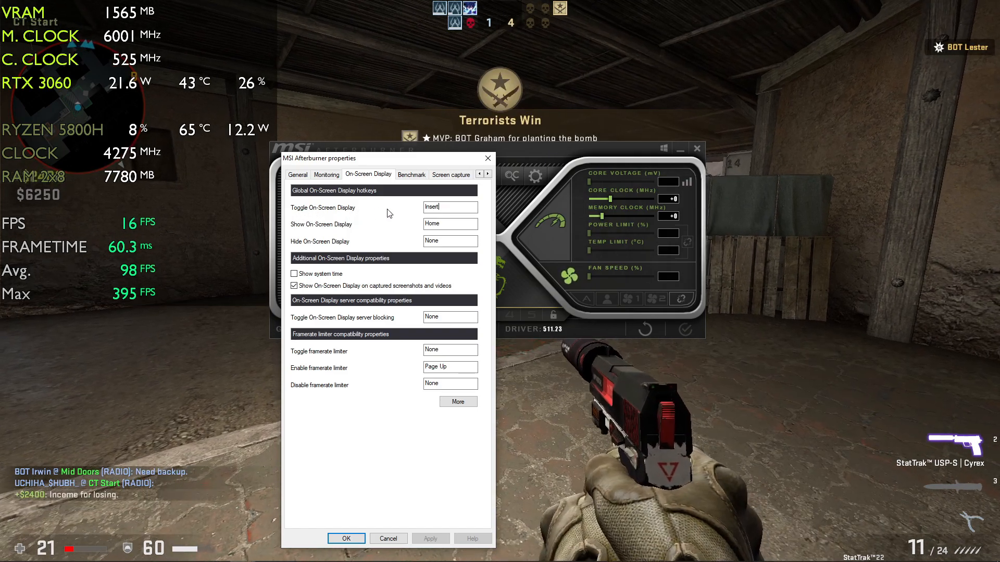
pyautogui.click(345, 538)
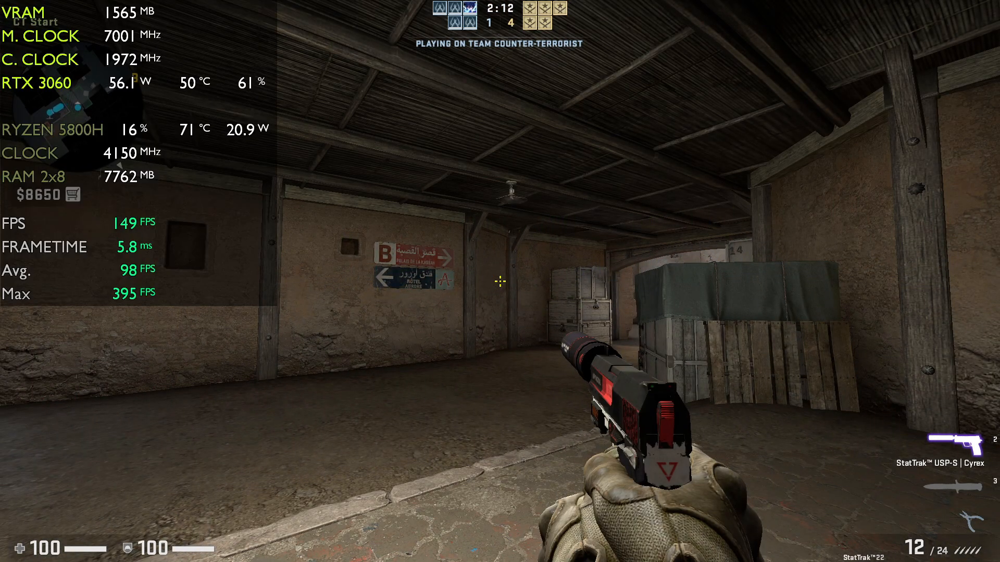
# Step: Alt-Tab out of CS:GO and reopen Afterburner's properties on the On-Screen Display settings
pyautogui.press('3')
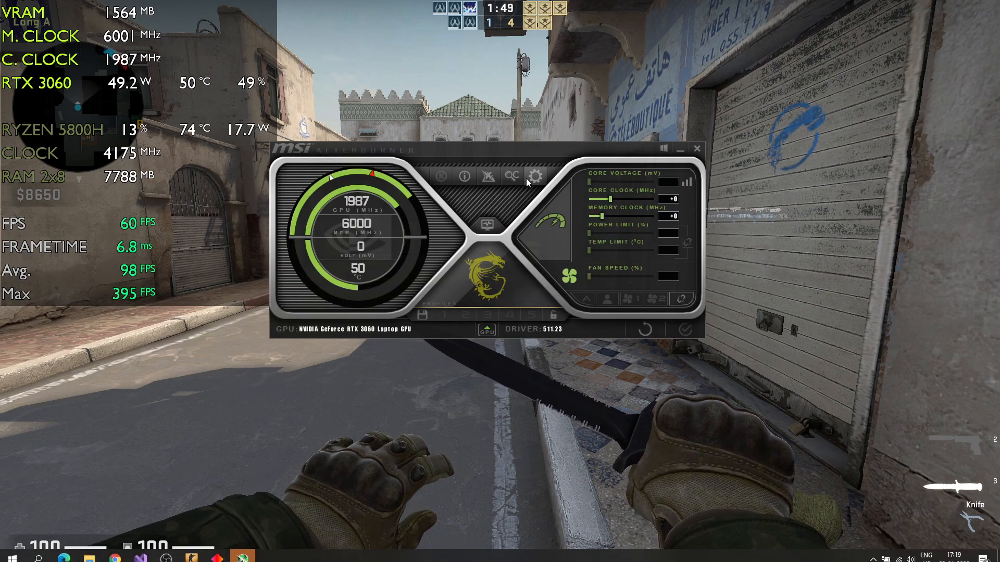
pyautogui.click(534, 178)
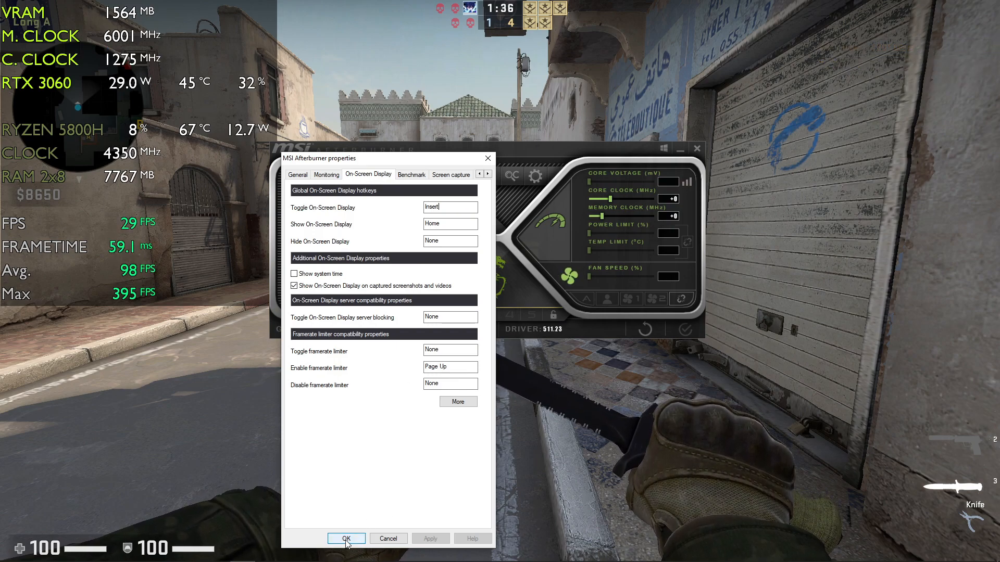
# Step: Choose the modern on-screen display layout and apply its colour library
pyautogui.click(345, 539)
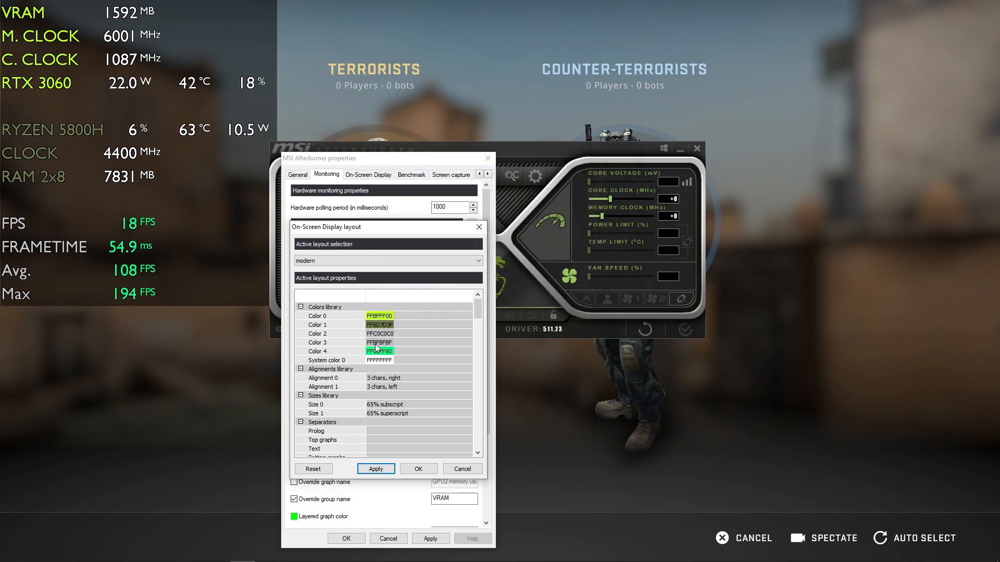
pyautogui.click(376, 469)
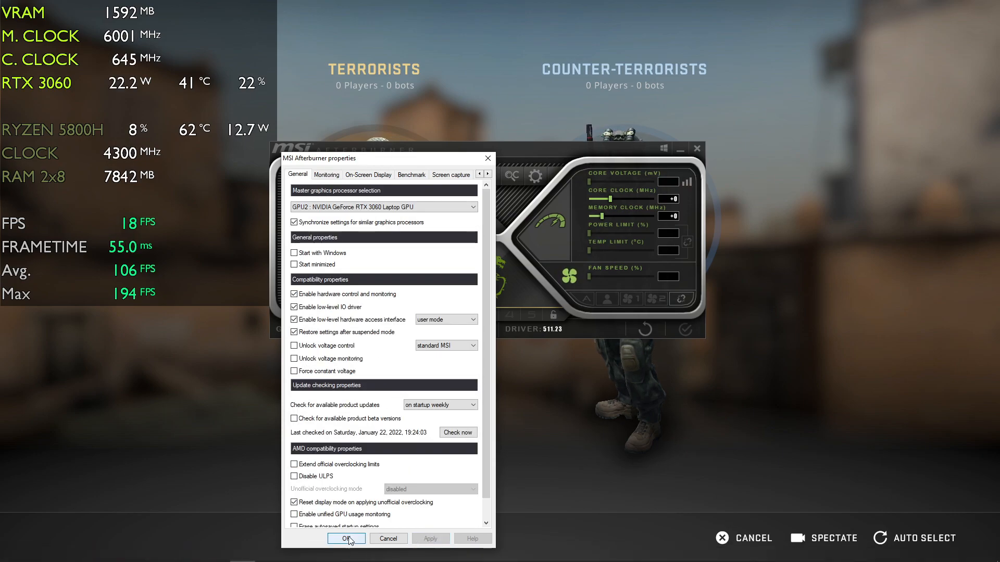
# Step: Confirm the properties with OK and return to the CS:GO round on Dust II
pyautogui.click(346, 539)
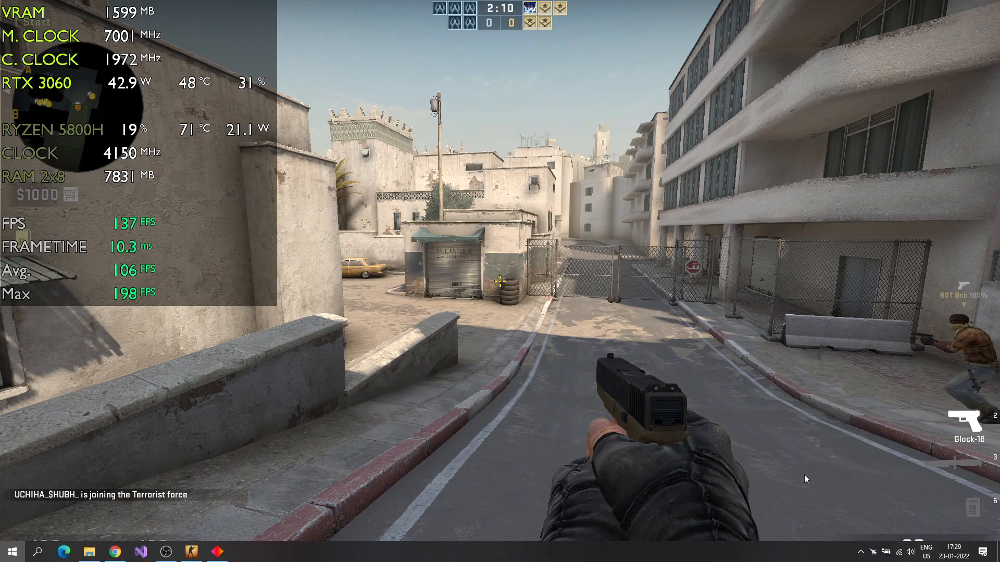
pyautogui.click(11, 552)
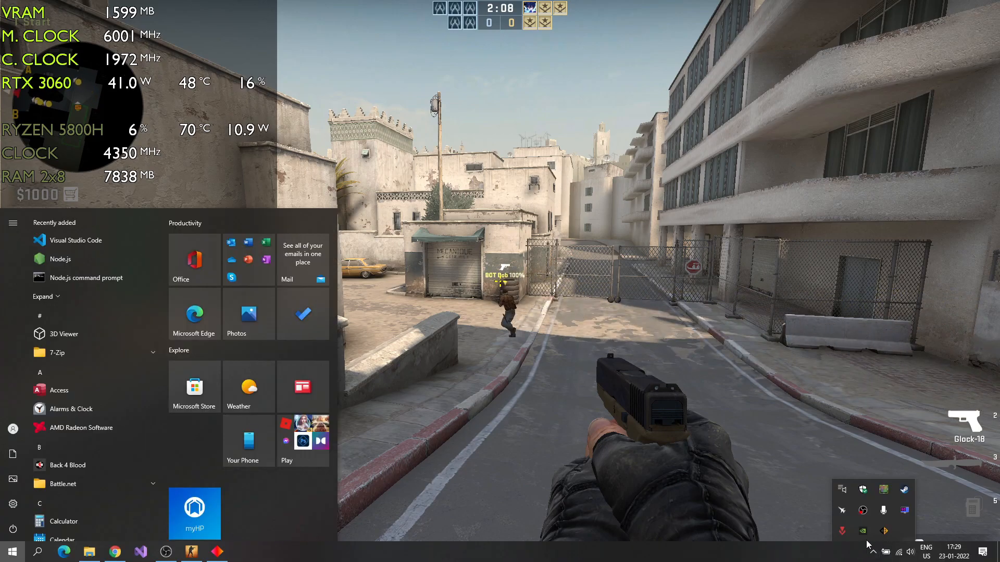
pyautogui.moveTo(883, 511)
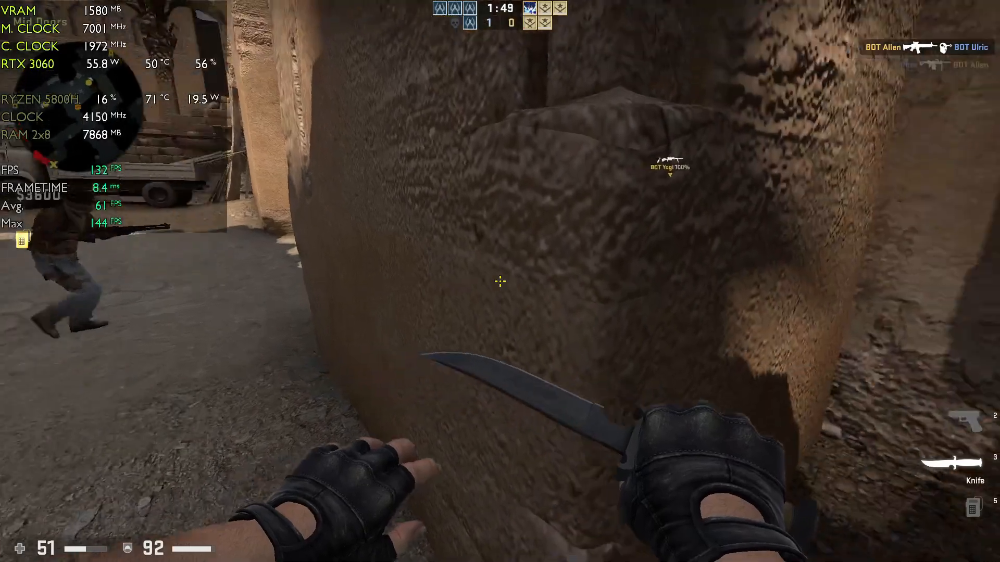
# Step: Switch to the SG 553 and shoot the tunnel enemy on Dust II with the stats overlay live
pyautogui.press('2')
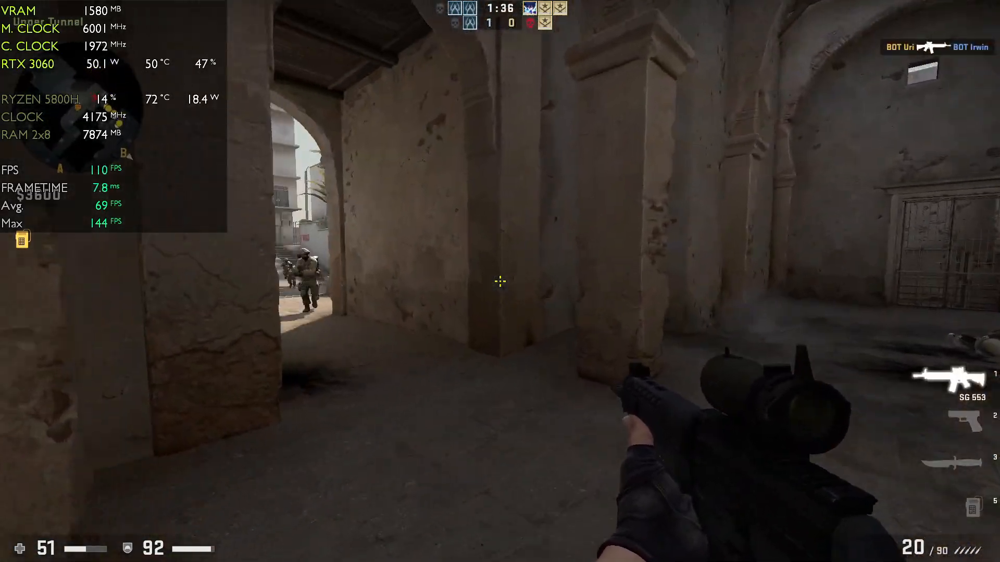
pyautogui.click(500, 281)
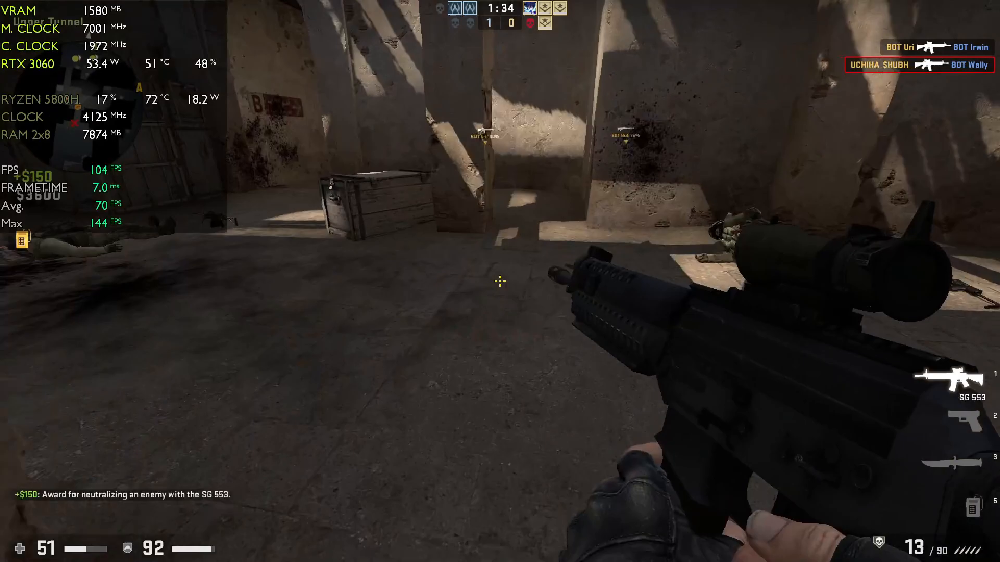